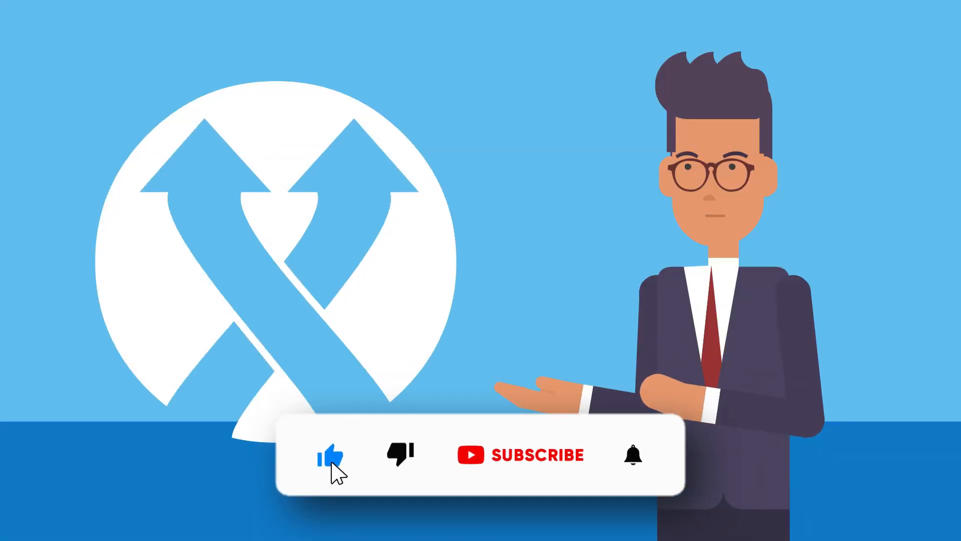
Step: Let the animated like-and-subscribe prompt play until it reads Subscribed
{"action": "left_click", "coordinate": [523, 455]}
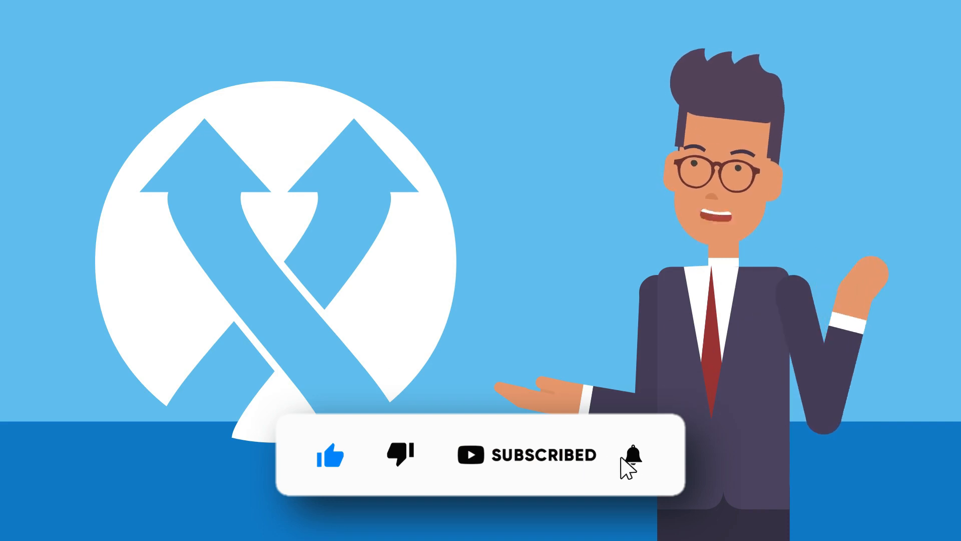